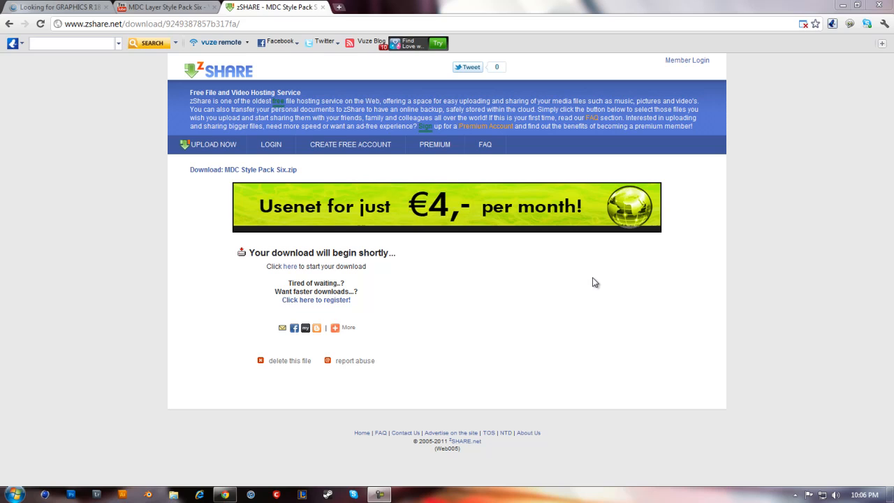
- Start downloading MDC Style Pack Six.zip from zShare and check the video's description links
{"action": "left_click", "coordinate": [165, 7]}
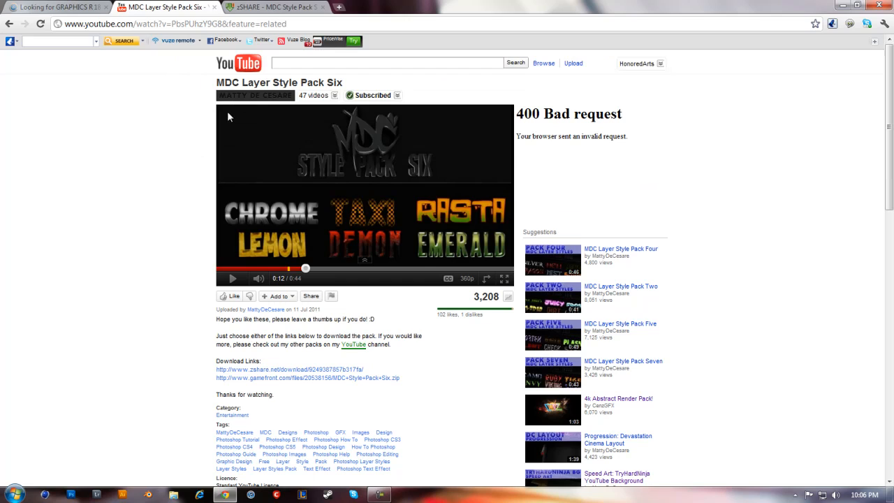
{"action": "left_click", "coordinate": [175, 23]}
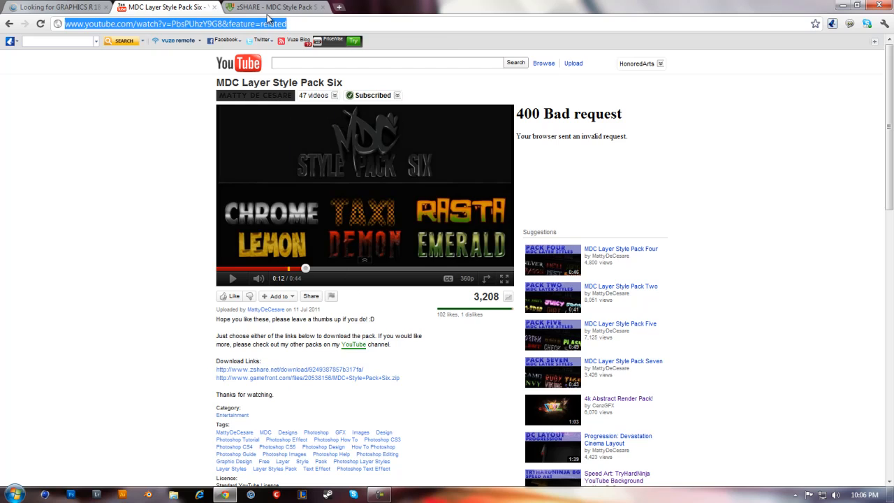
{"action": "left_click", "coordinate": [272, 7]}
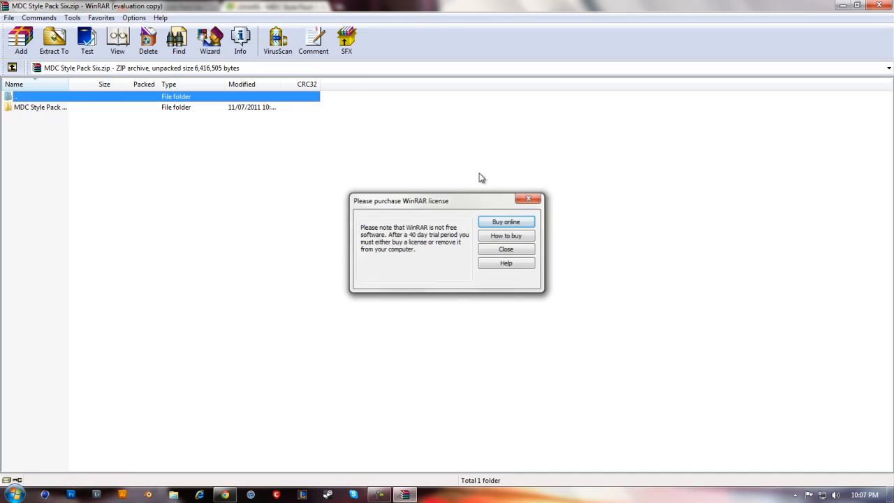
- Dismiss WinRAR's 'Please purchase license' reminder after opening the style pack zip
{"action": "left_click", "coordinate": [505, 249]}
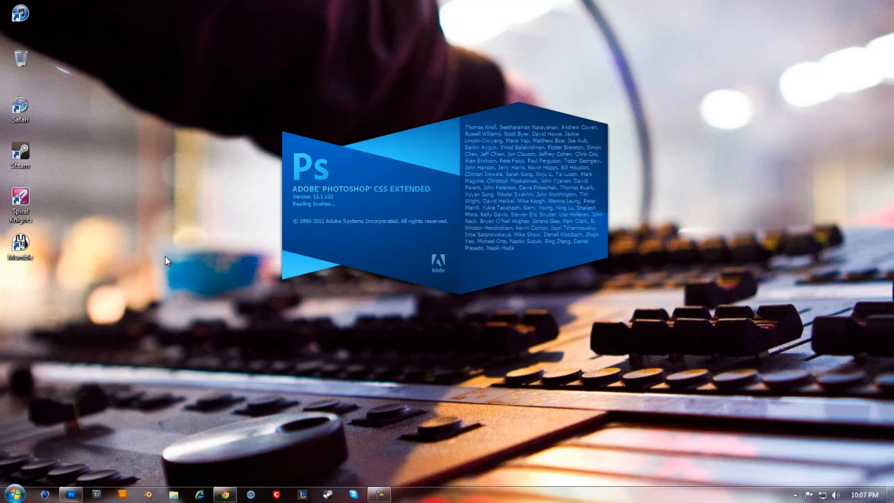
{"action": "mouse_move", "coordinate": [221, 271]}
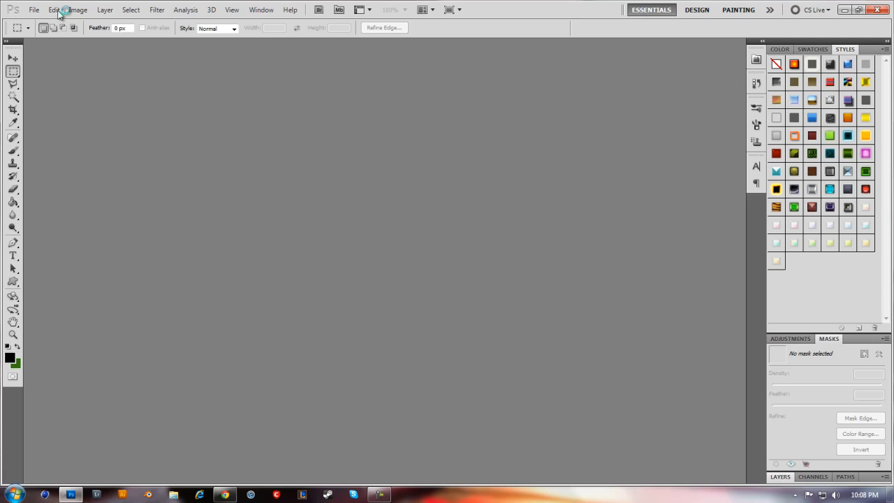
- Create a new Photoshop document with Background Contents set to Transparent
{"action": "left_click", "coordinate": [34, 9]}
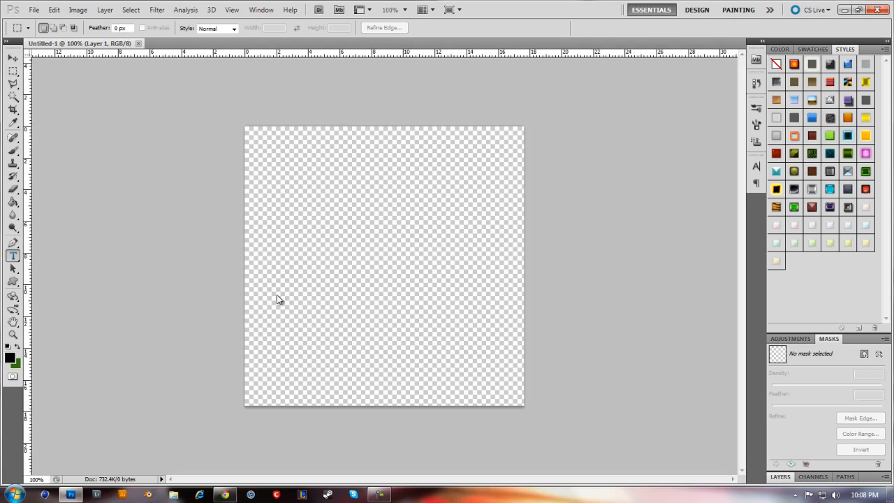
{"action": "mouse_move", "coordinate": [336, 310]}
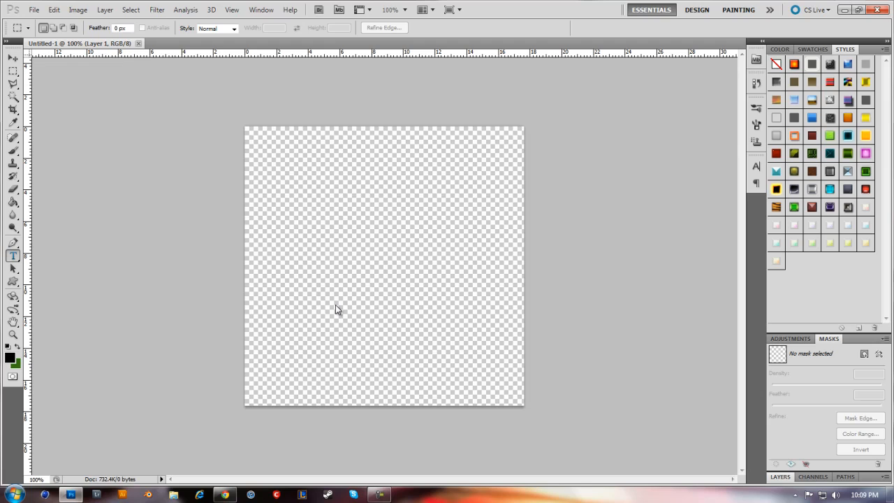
- Place the word TUT in black on the canvas and enlarge it to 72 pt
{"action": "left_click", "coordinate": [13, 256]}
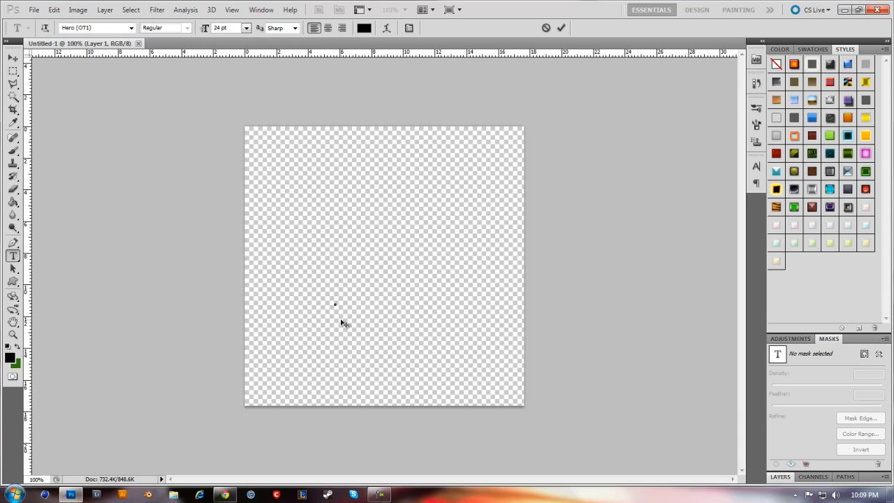
{"action": "mouse_move", "coordinate": [370, 329]}
{"action": "type", "text": "TUT"}
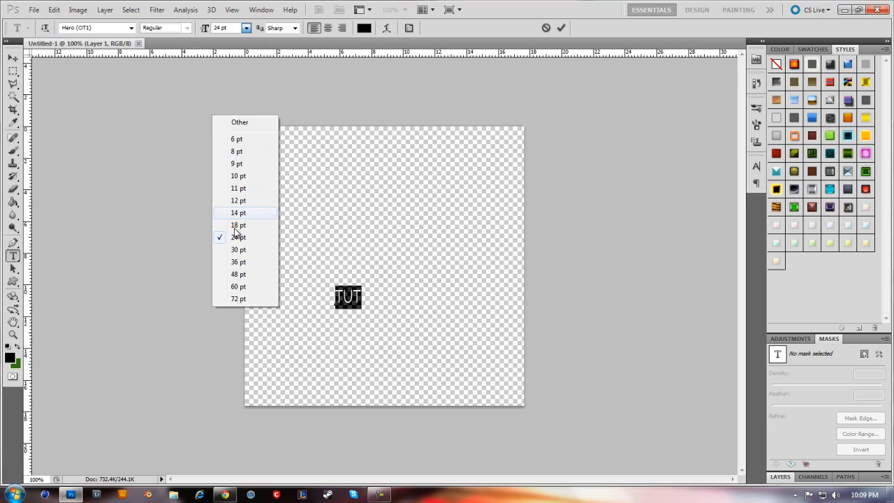
{"action": "left_click", "coordinate": [238, 299]}
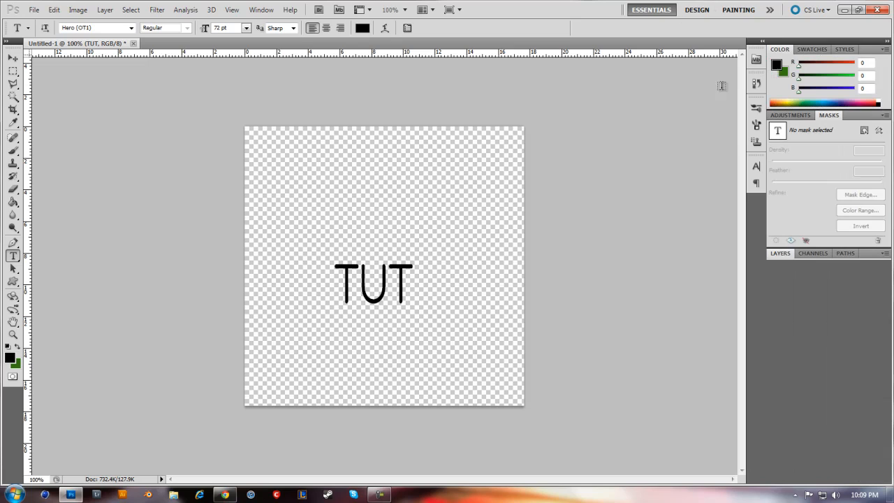
- Load the MDC Style Pack Six ASL file into the Styles panel via Load Styles
{"action": "left_click", "coordinate": [844, 49]}
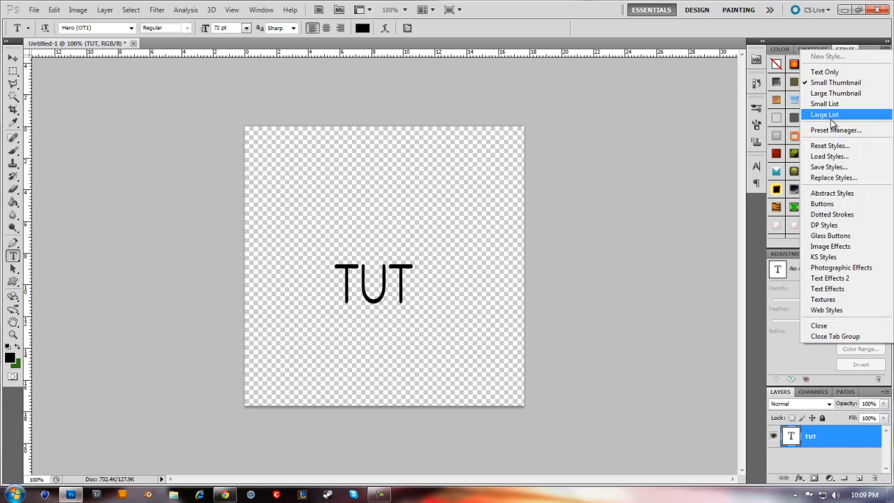
{"action": "left_click", "coordinate": [830, 157]}
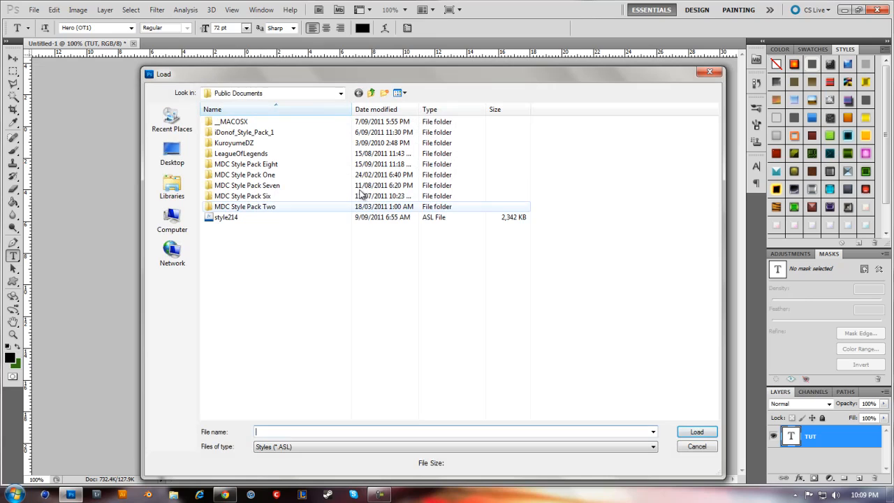
{"action": "left_click", "coordinate": [243, 196]}
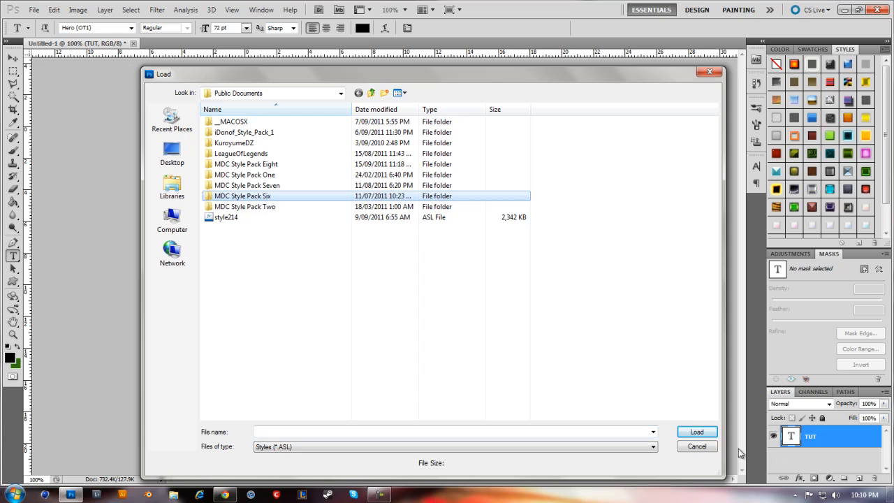
{"action": "double_click", "coordinate": [243, 195]}
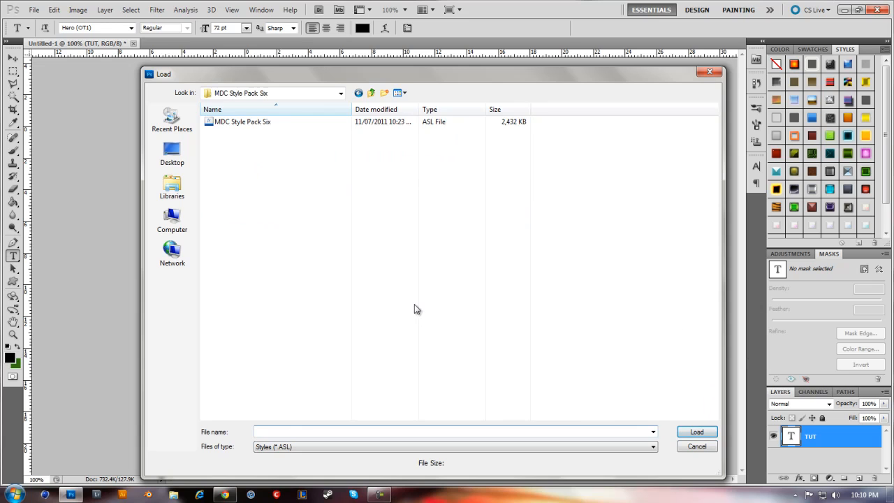
{"action": "left_click", "coordinate": [695, 431]}
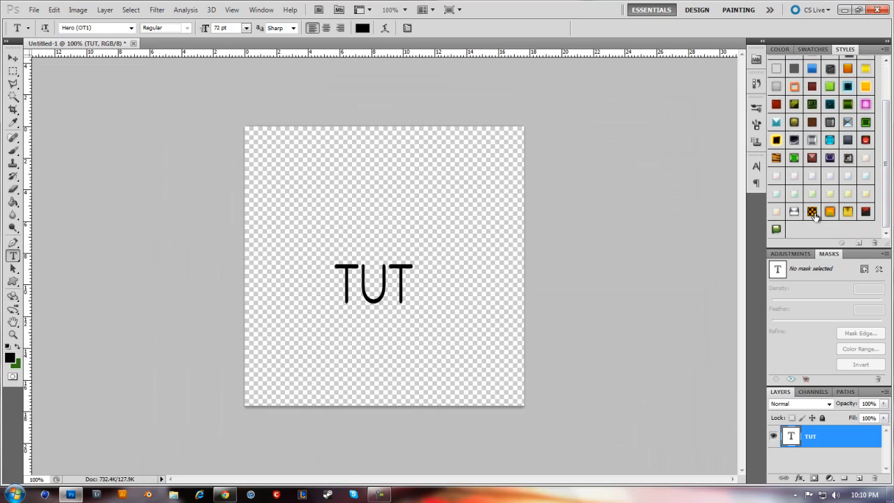
- Apply the orange drop-shadow style from the new pack to the TUT text layer
{"action": "left_click", "coordinate": [848, 211]}
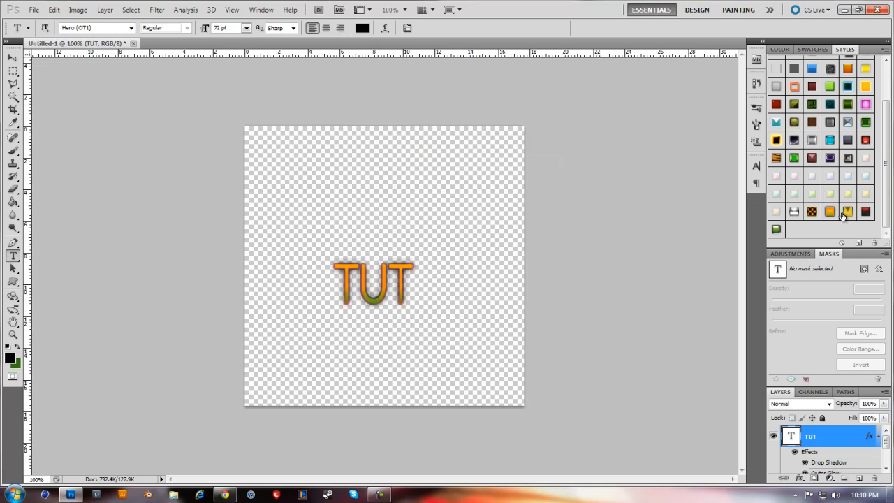